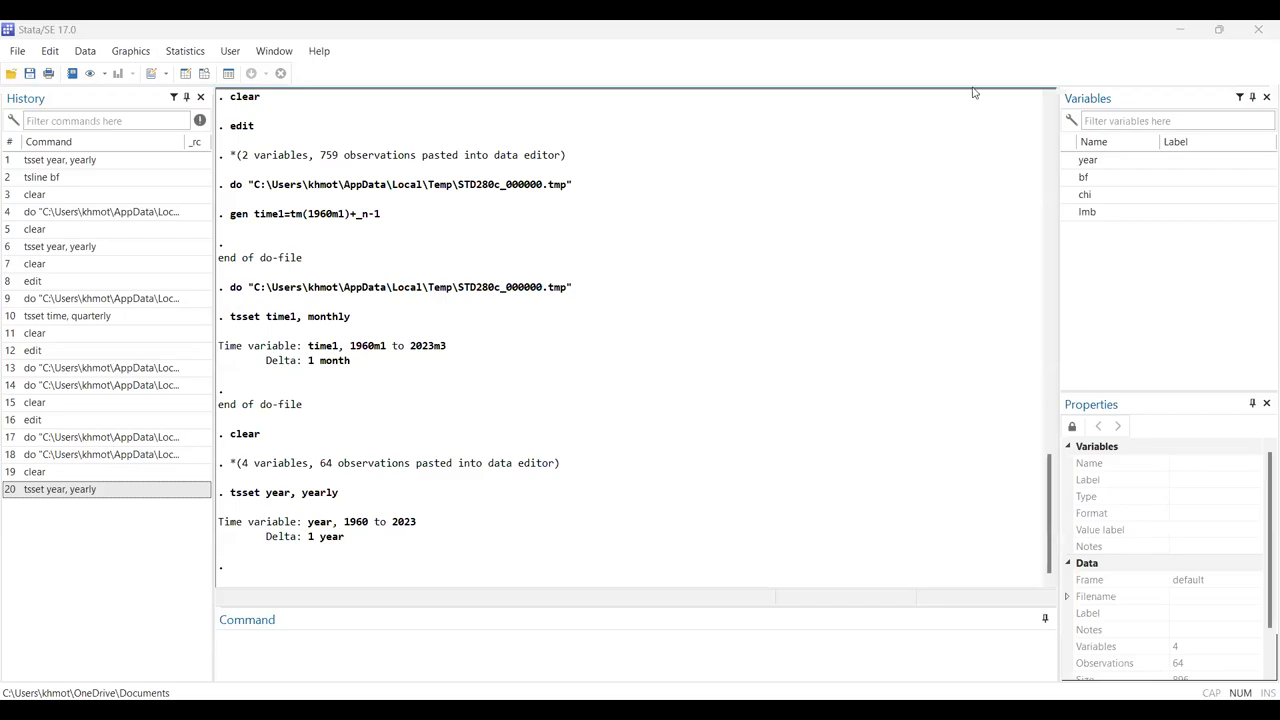
- Show the yearly year, bf, chi and lmb dataset in the Data Editor grid
left_click(630, 619)
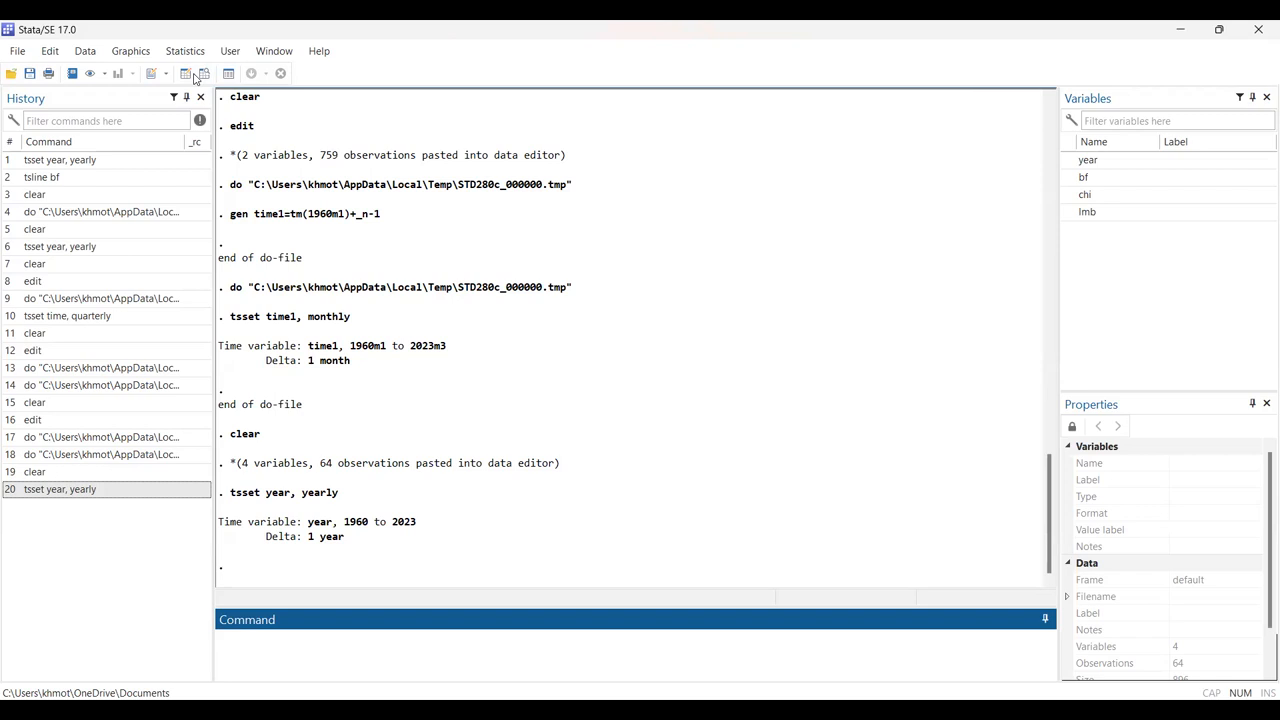
left_click(184, 73)
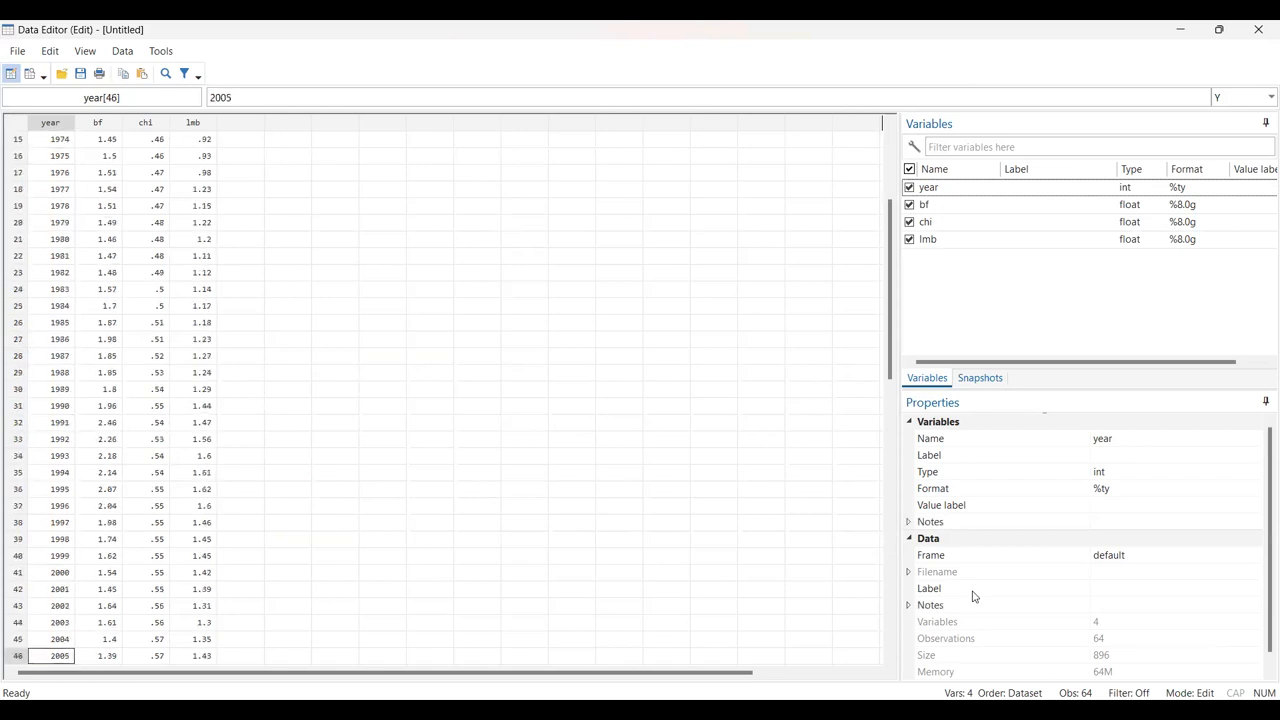
- Scroll the Data Editor back to the first observation at 1960
scroll("down", 3)
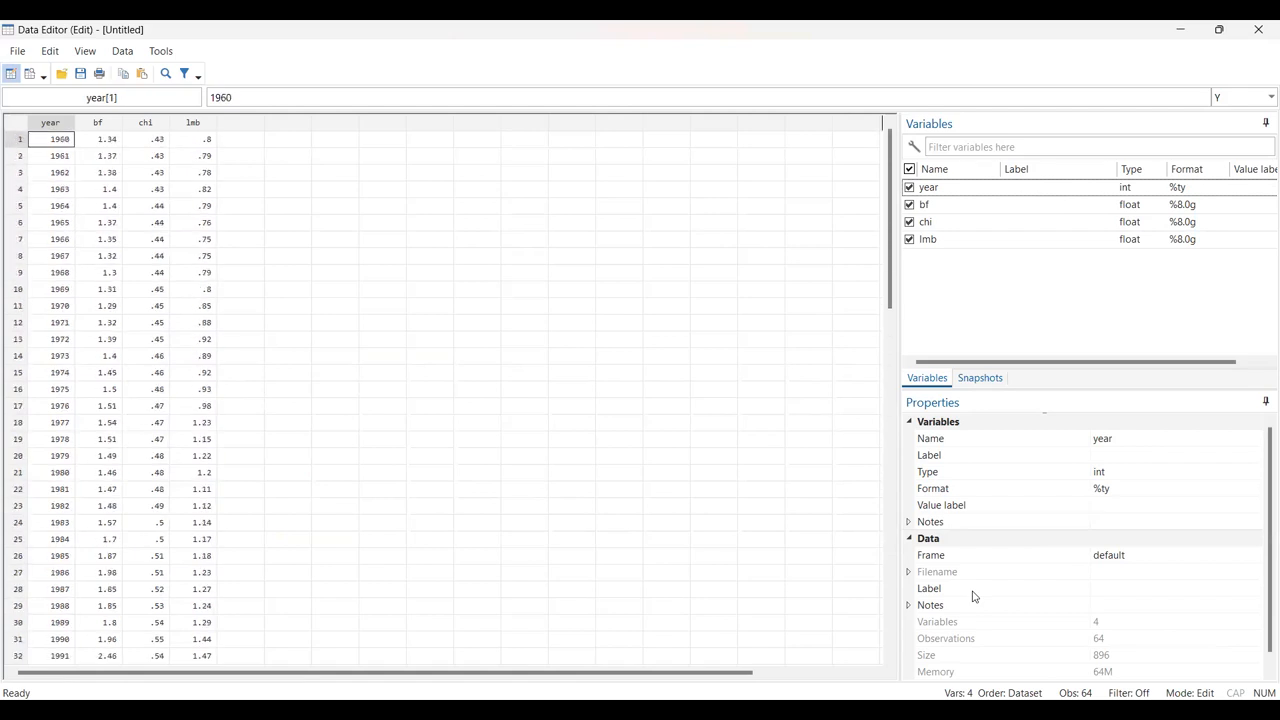
mouse_move(1261, 365)
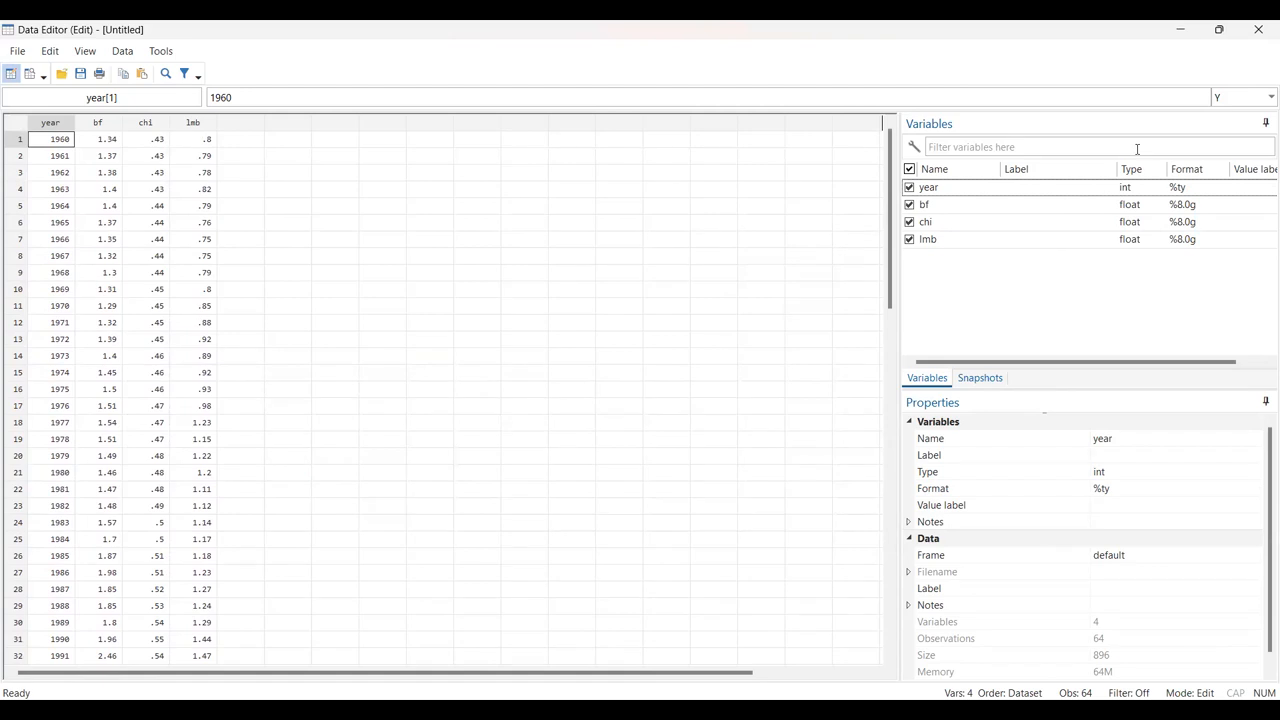
mouse_move(1247, 74)
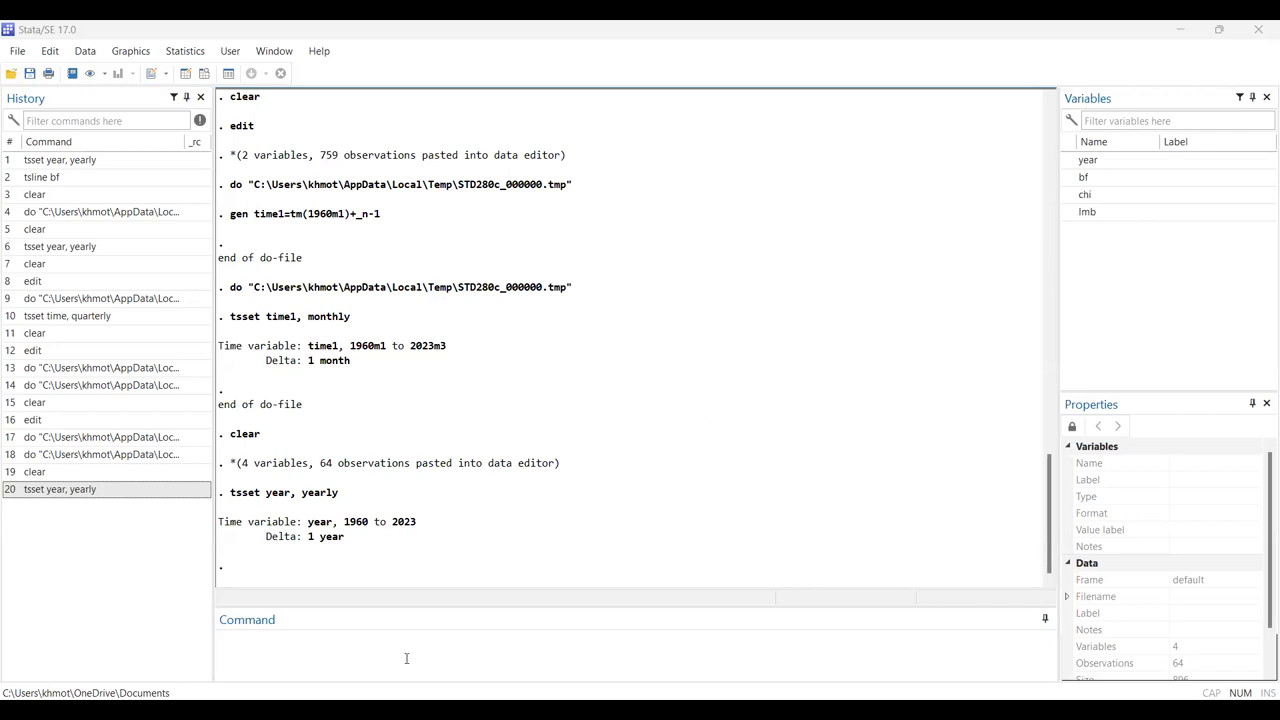
- Run tsset year, yearly to declare year as the time variable, 1960 to 2023
type("tsset year")
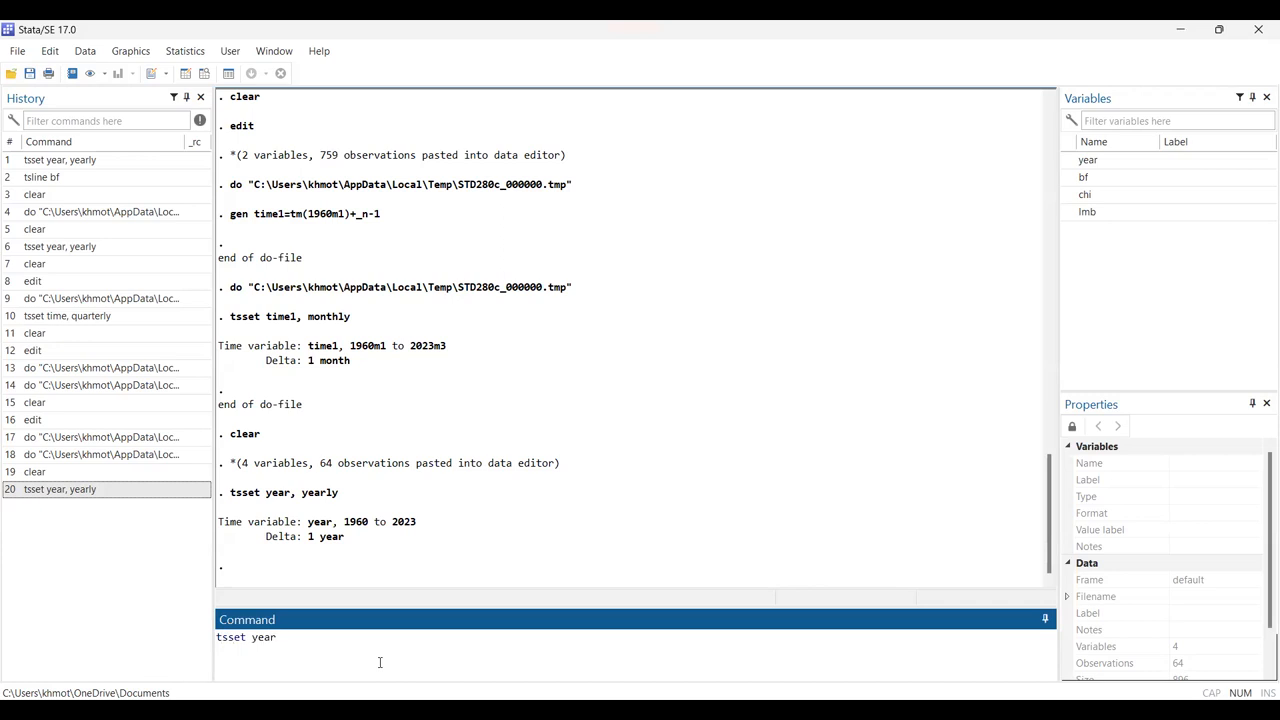
key("Return")
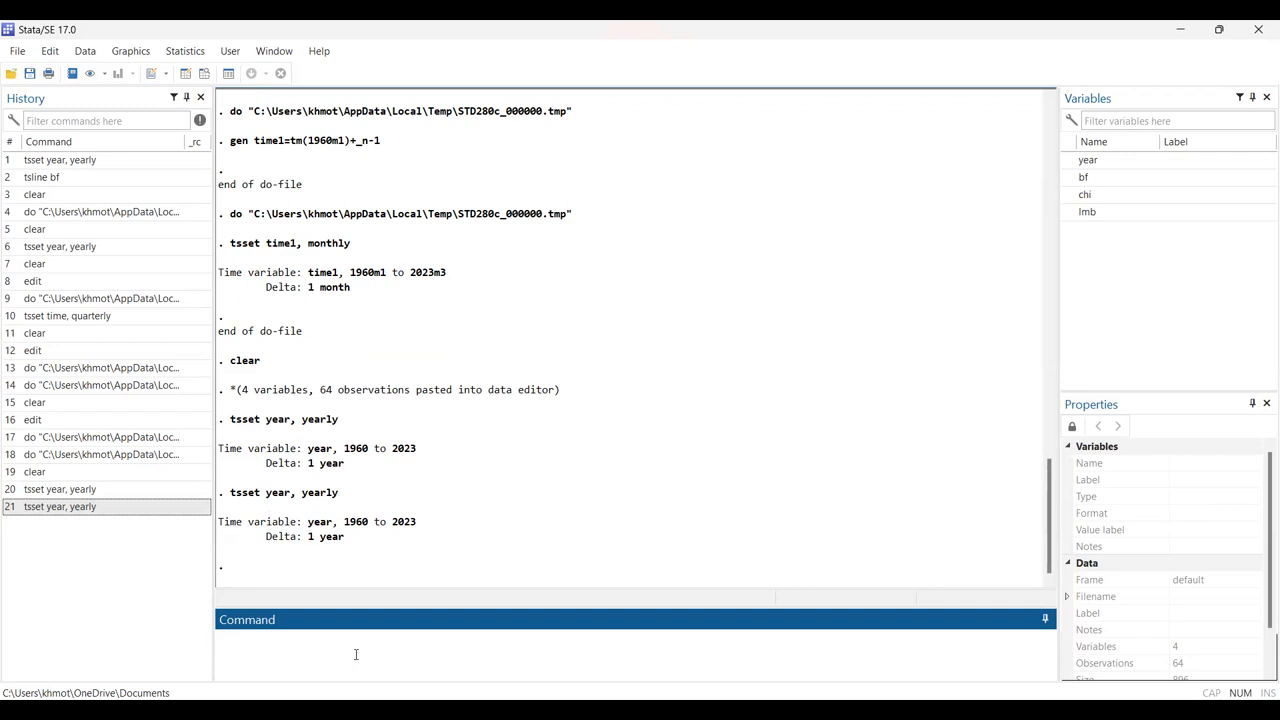
- Draw the time-series line graph of bf over 1960–2023 with tsline bf
type("tsline")
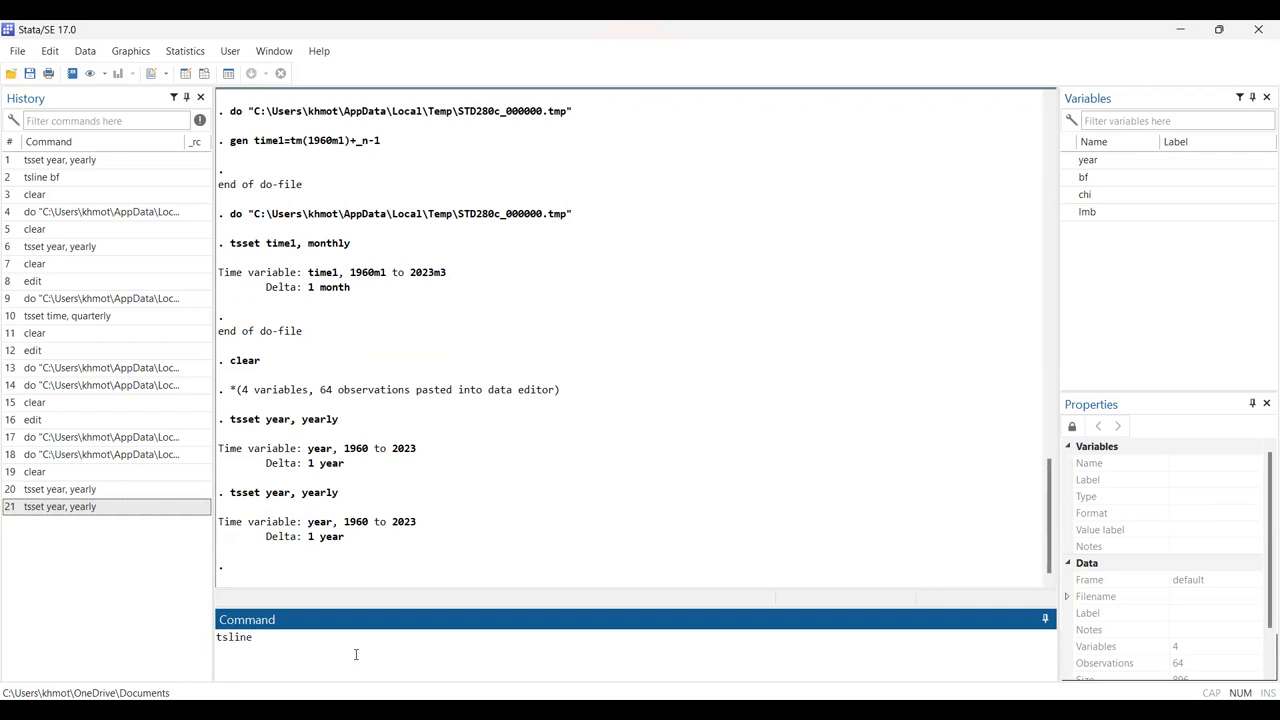
type("bf")
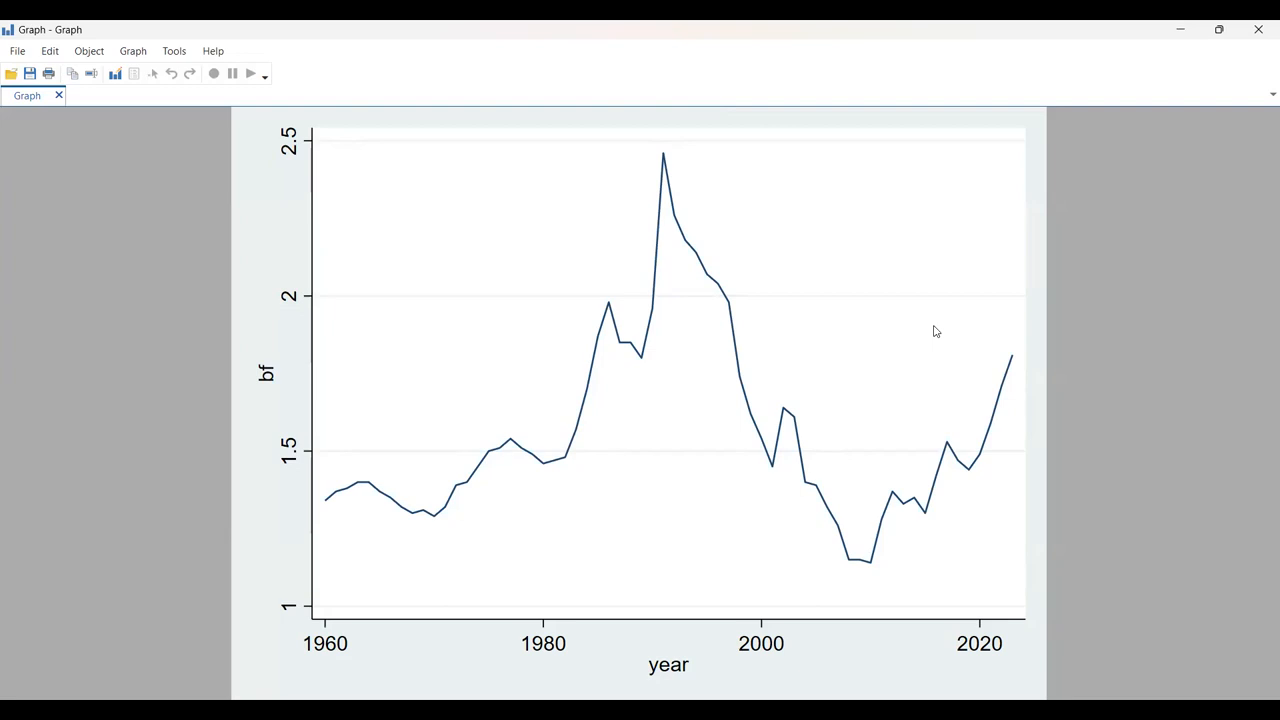
mouse_move(928, 25)
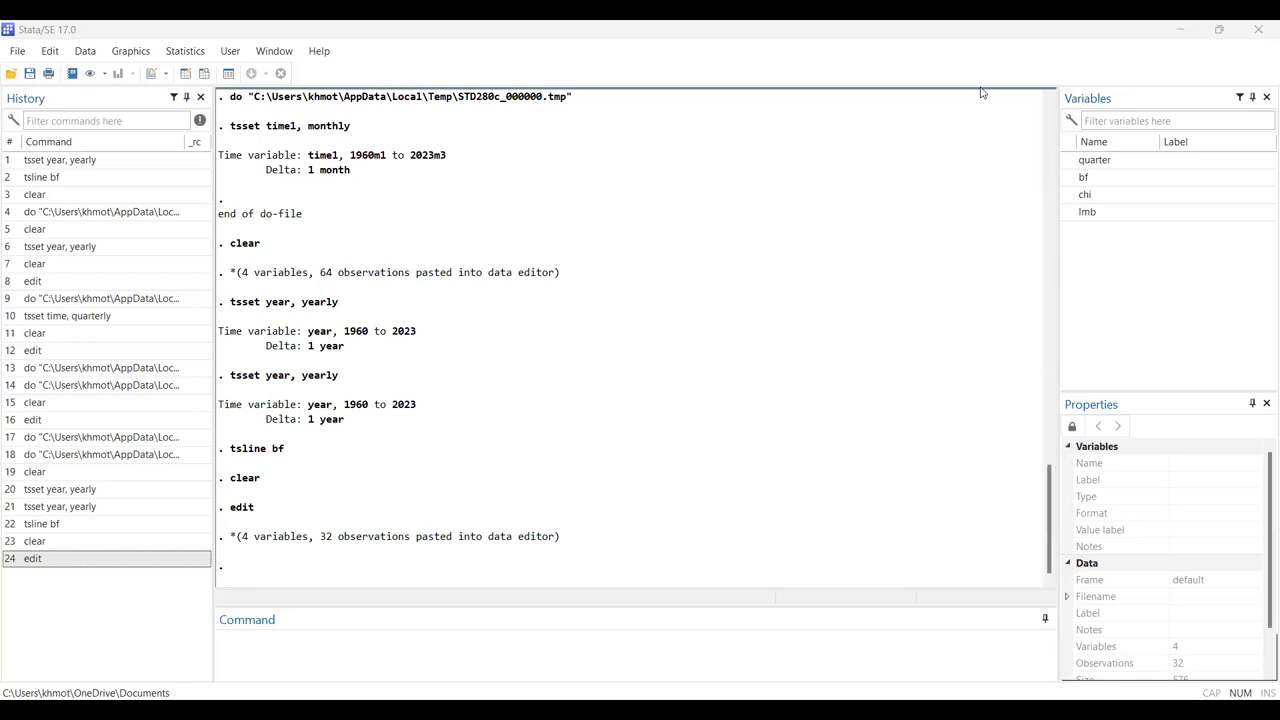
mouse_move(409, 24)
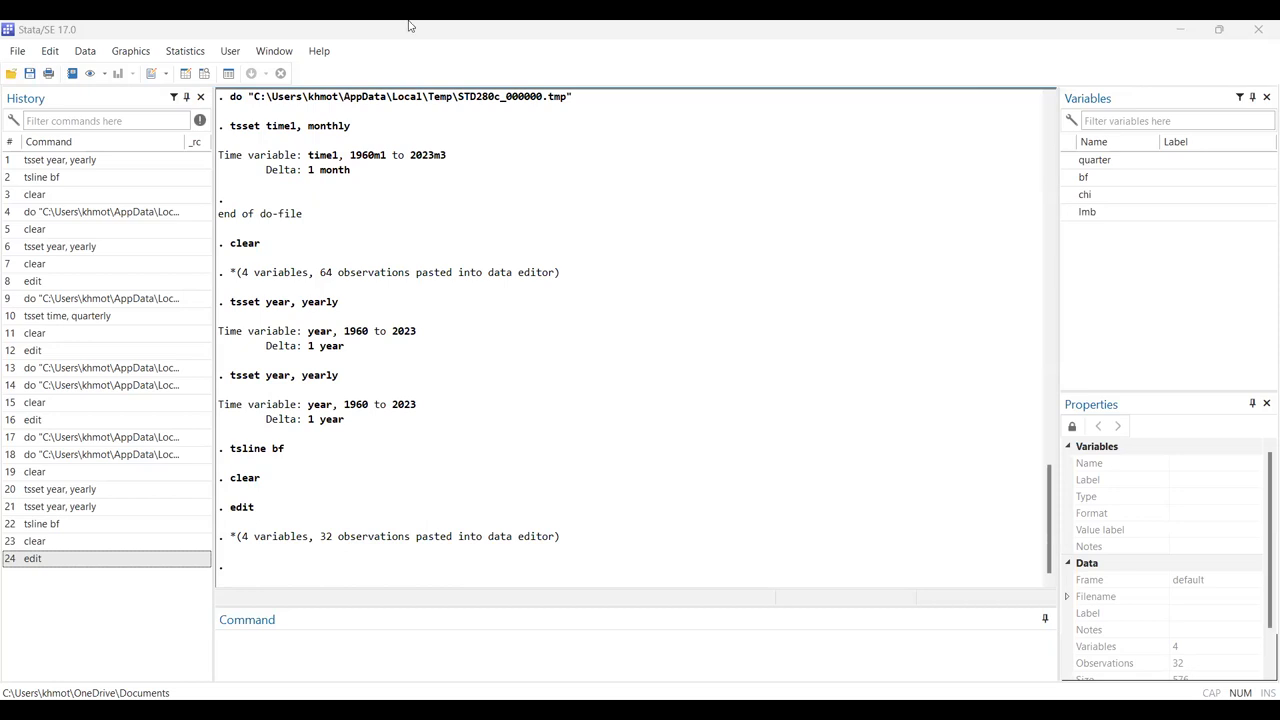
mouse_move(190, 78)
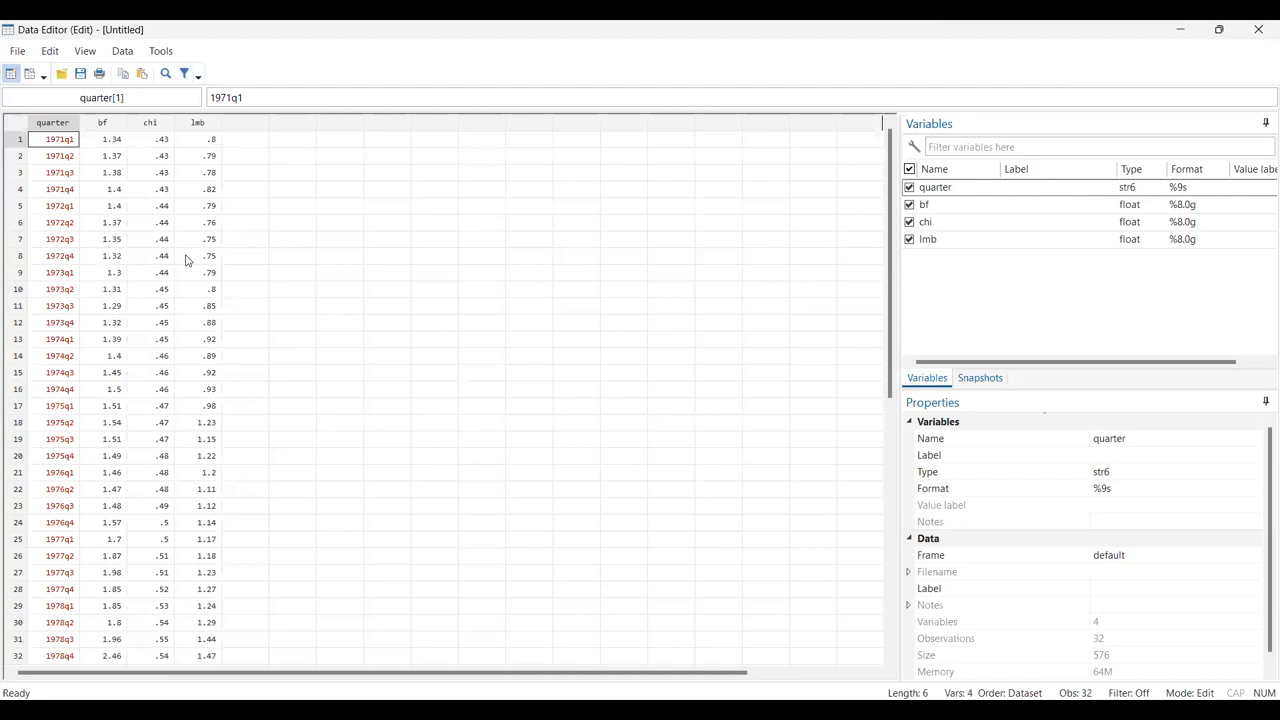
mouse_move(381, 203)
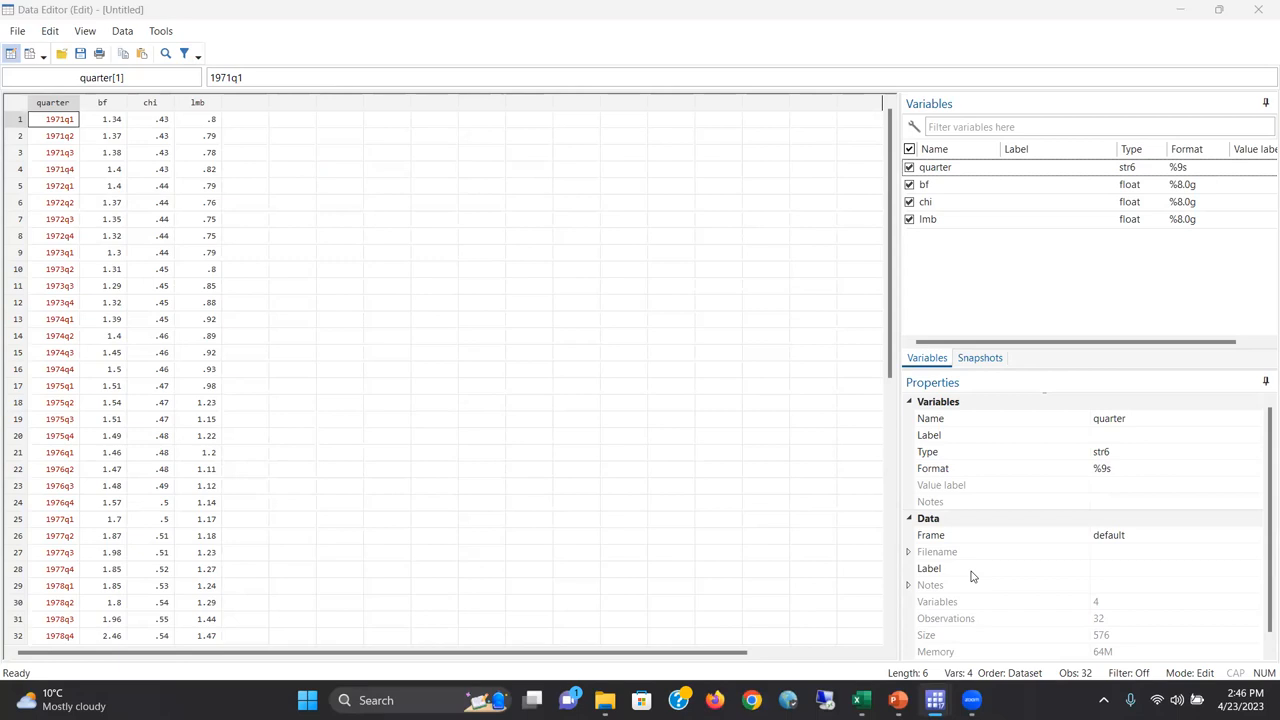
mouse_move(1260, 505)
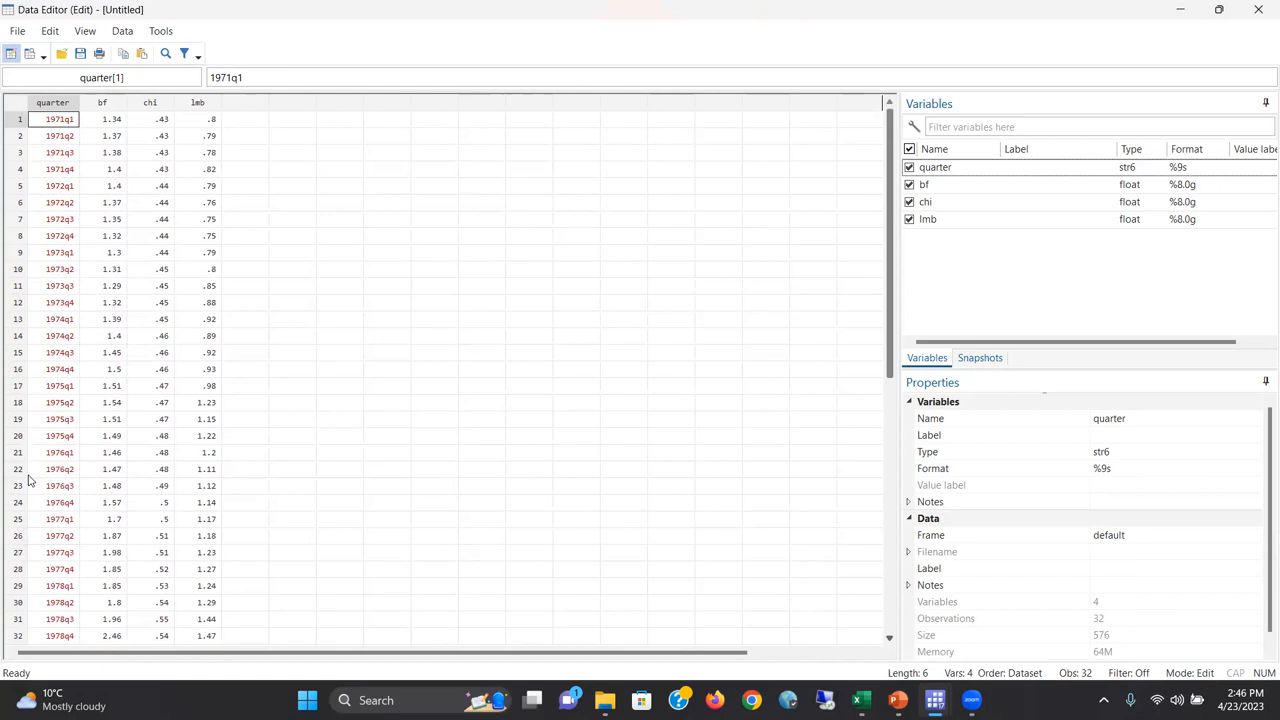
- Inspect the pasted quarterly columns of quarter, bf, chi and lmb in the Data Editor
left_click(150, 119)
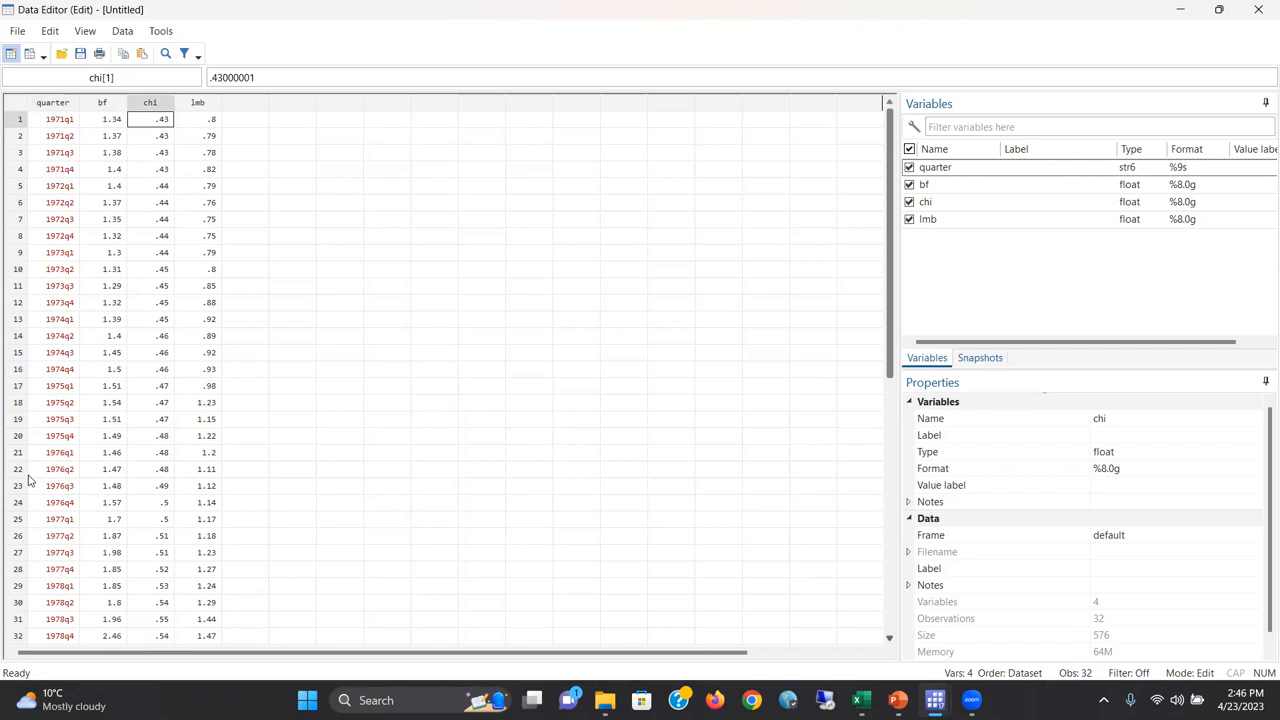
mouse_move(3, 345)
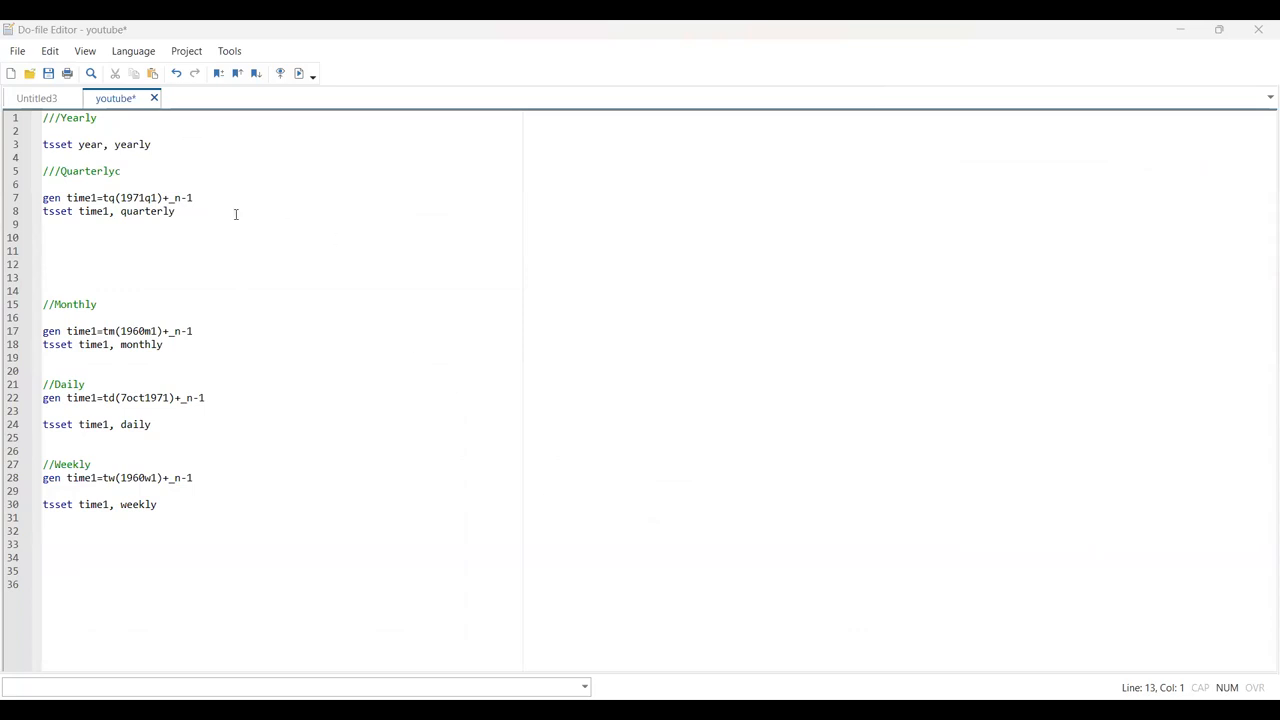
mouse_move(230, 194)
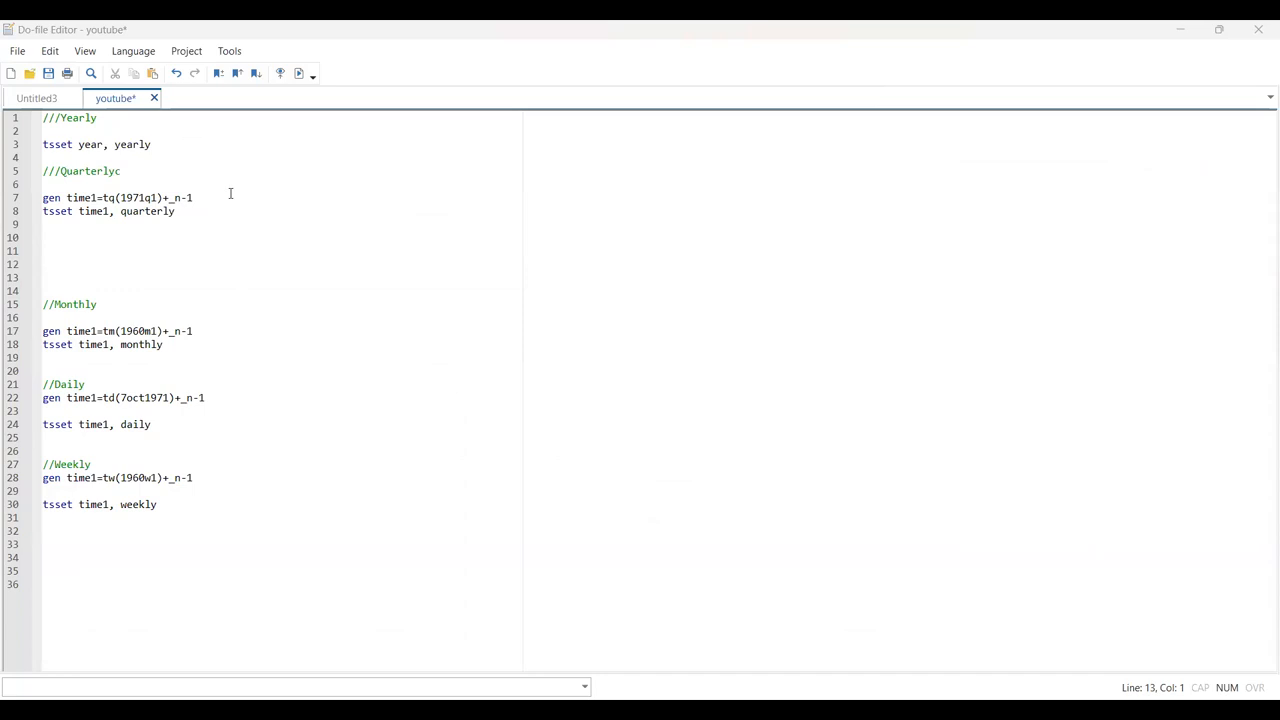
- Select the do-file line gen time1=tq(1971q1)+_n-1 for execution
left_click(195, 197)
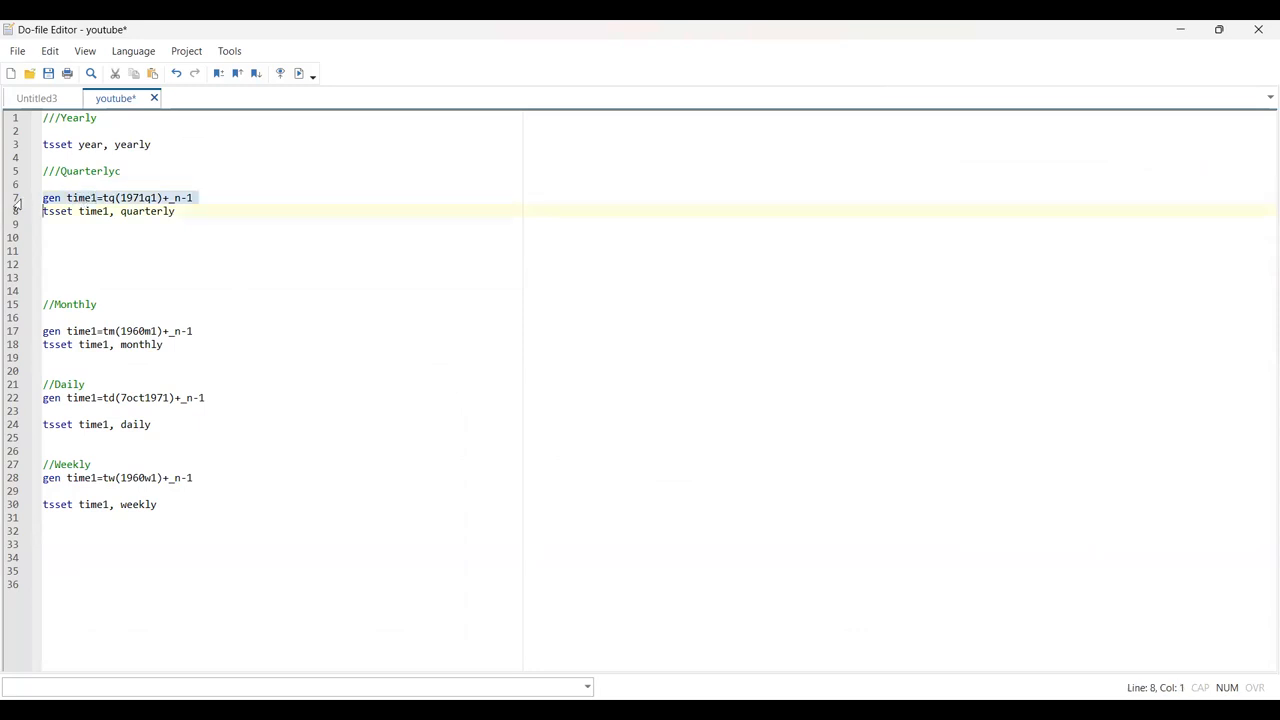
left_click(112, 211)
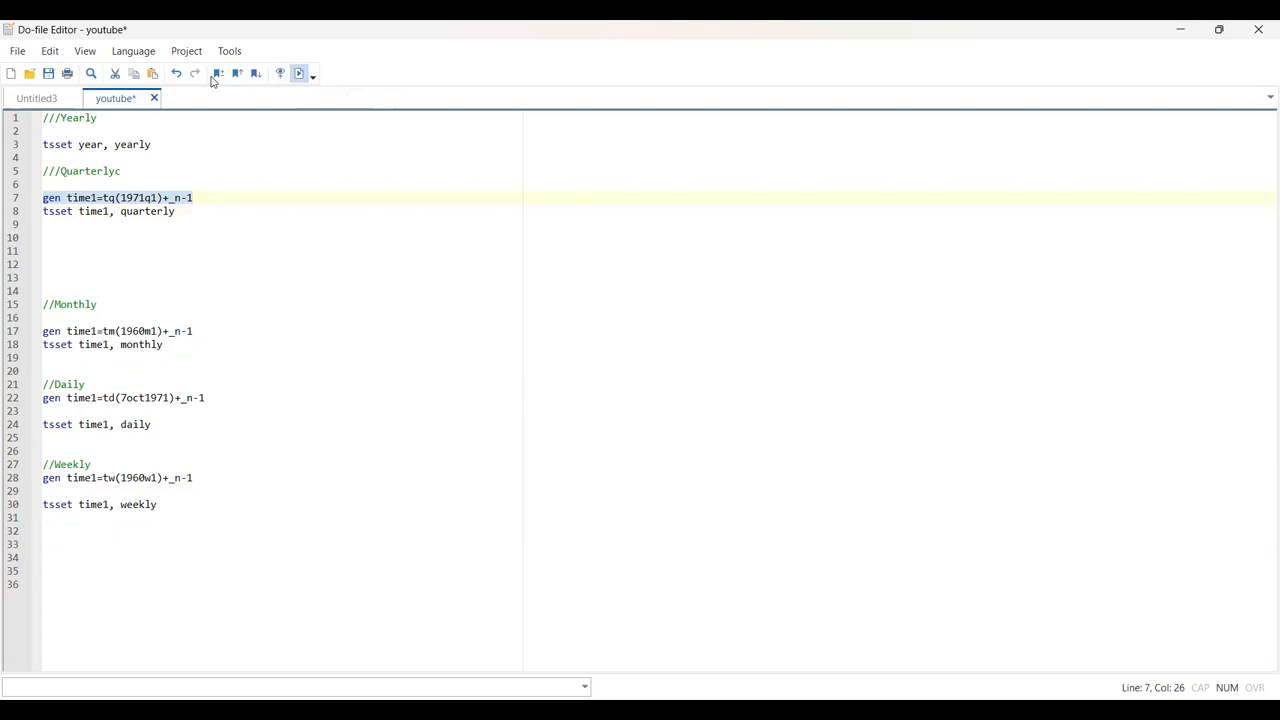
mouse_move(764, 204)
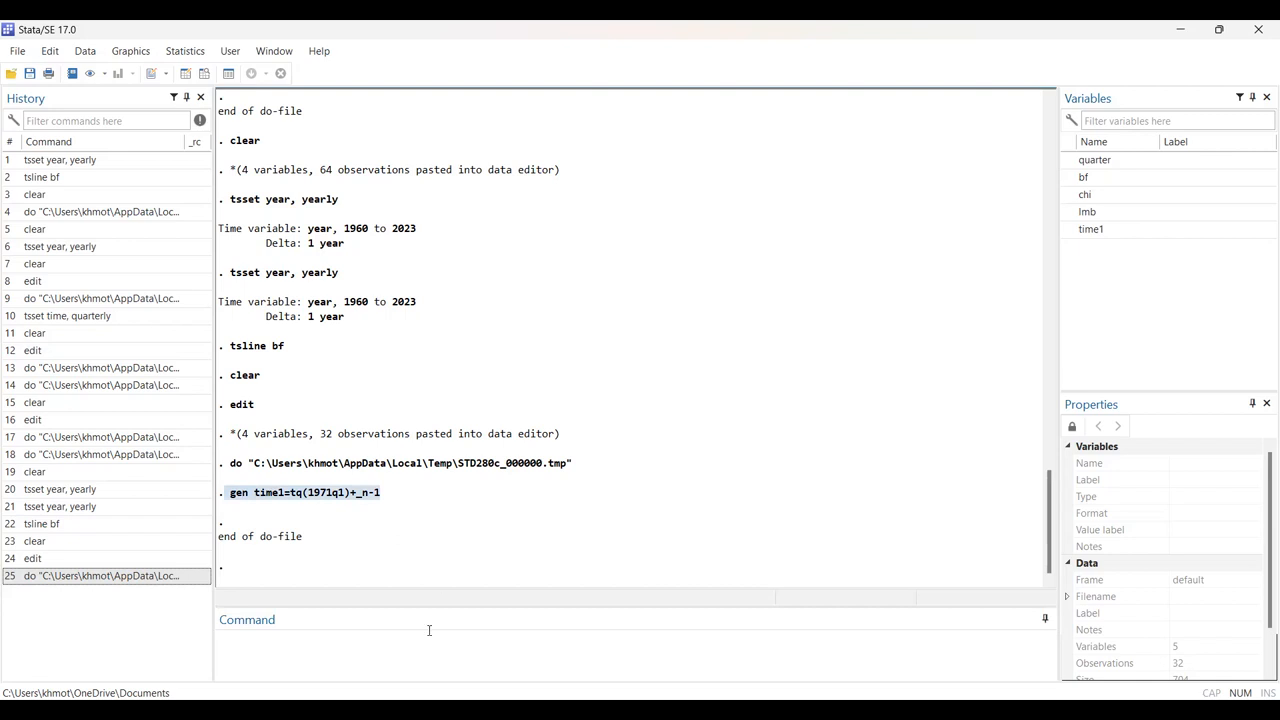
mouse_move(243, 451)
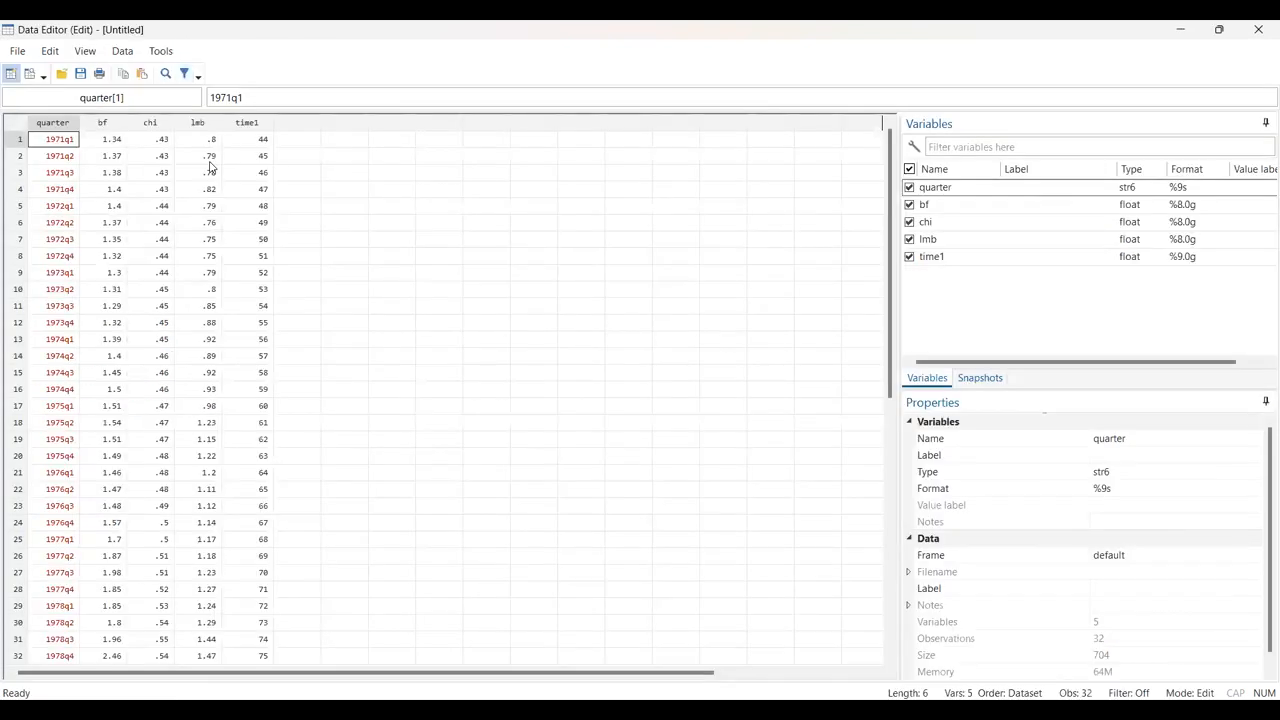
- Inspect a cell of the new time1 column running 44 to 75
left_click(197, 239)
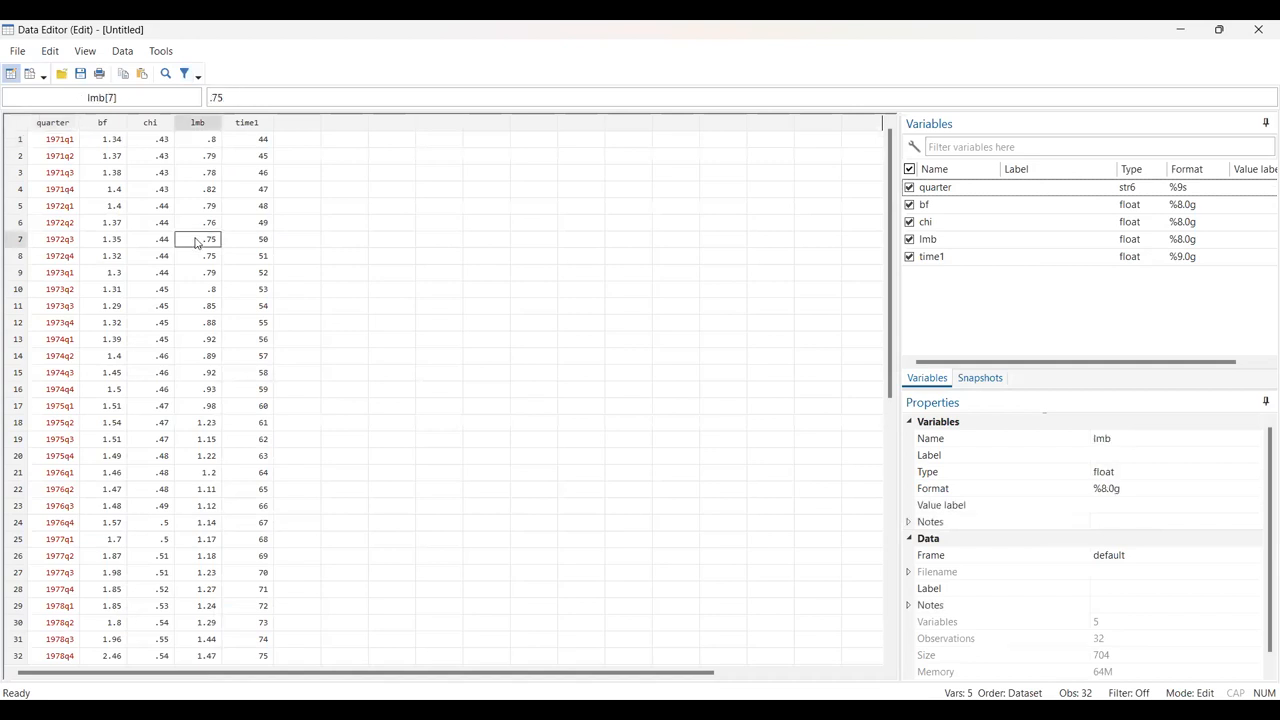
mouse_move(716, 25)
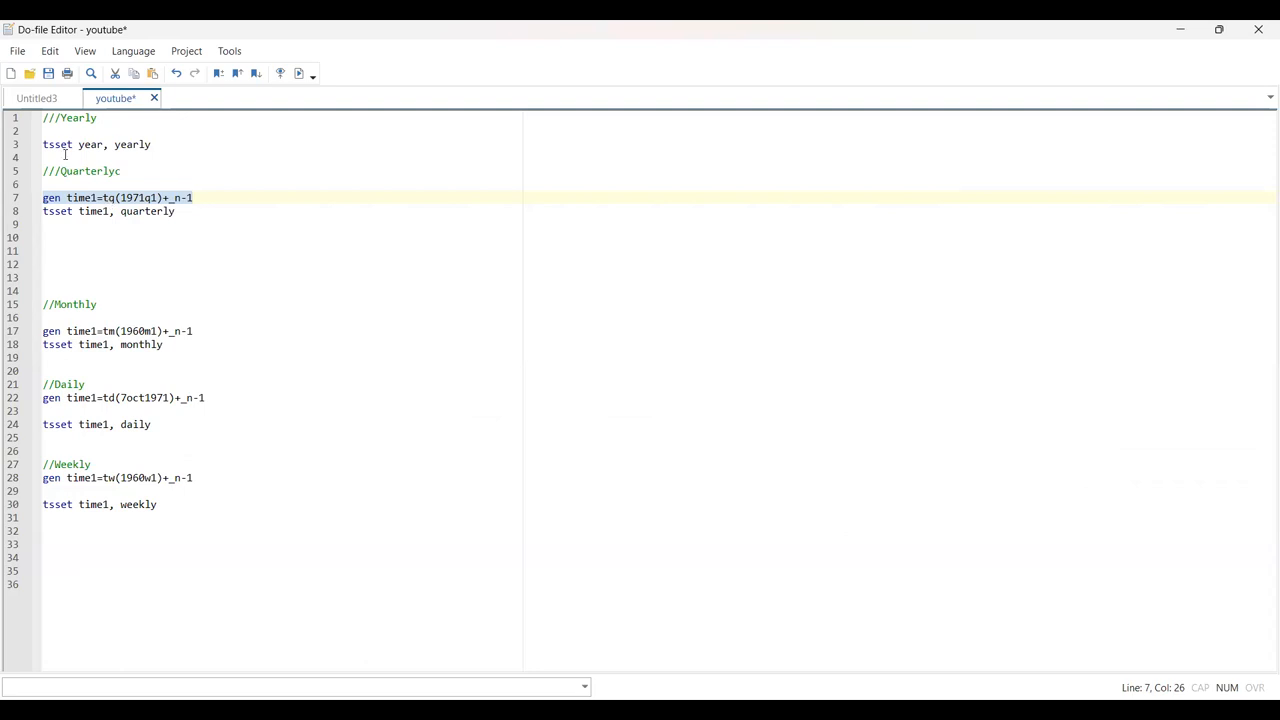
- Select the do-file line tsset time1, quarterly for execution
left_click(85, 144)
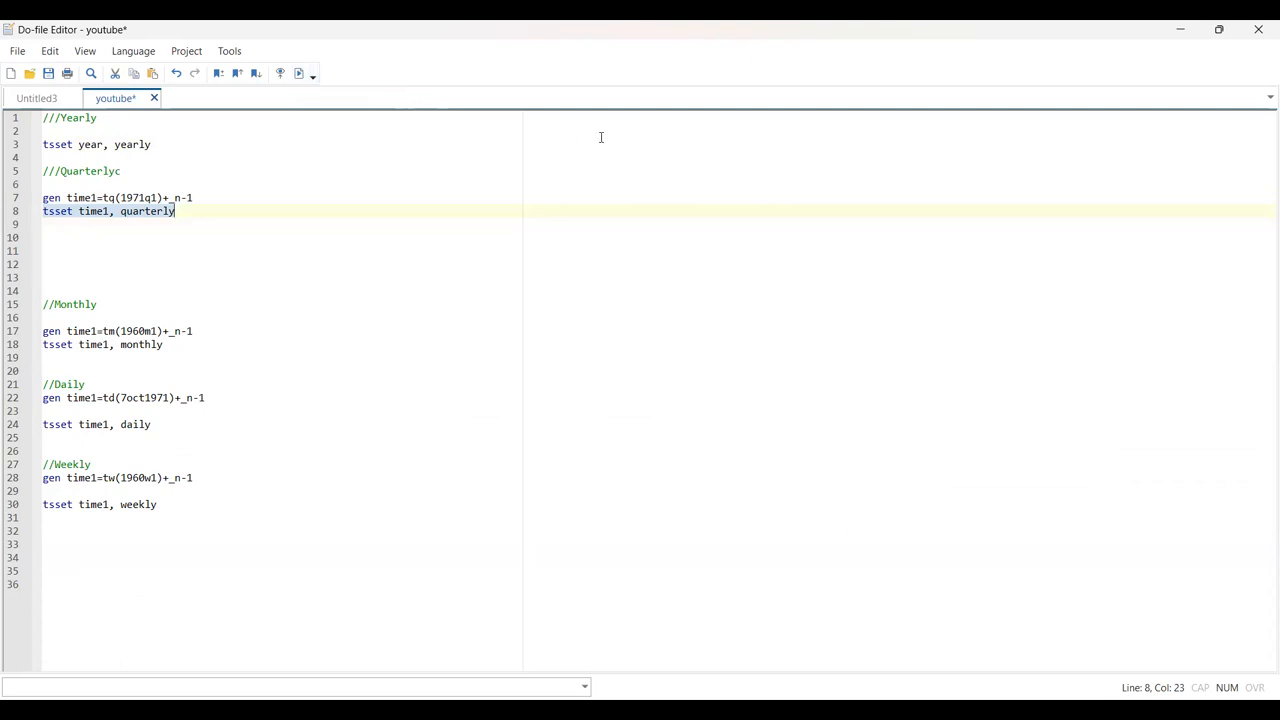
mouse_move(624, 110)
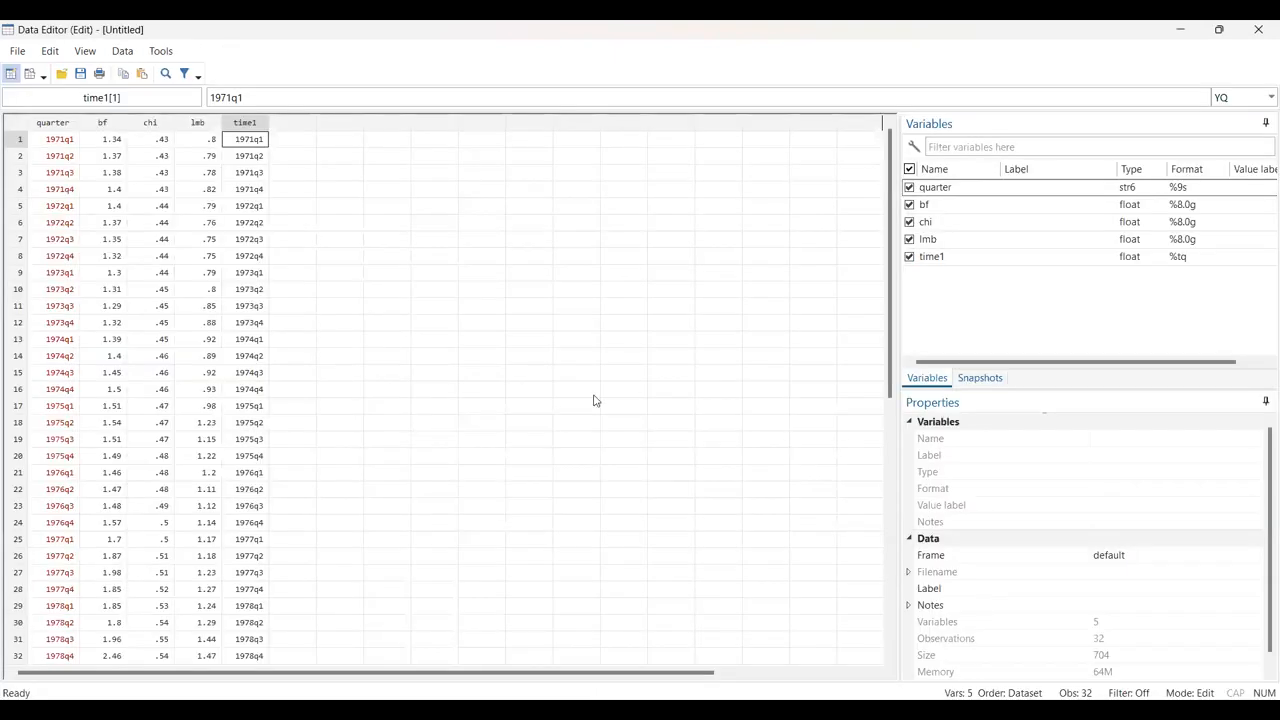
mouse_move(353, 290)
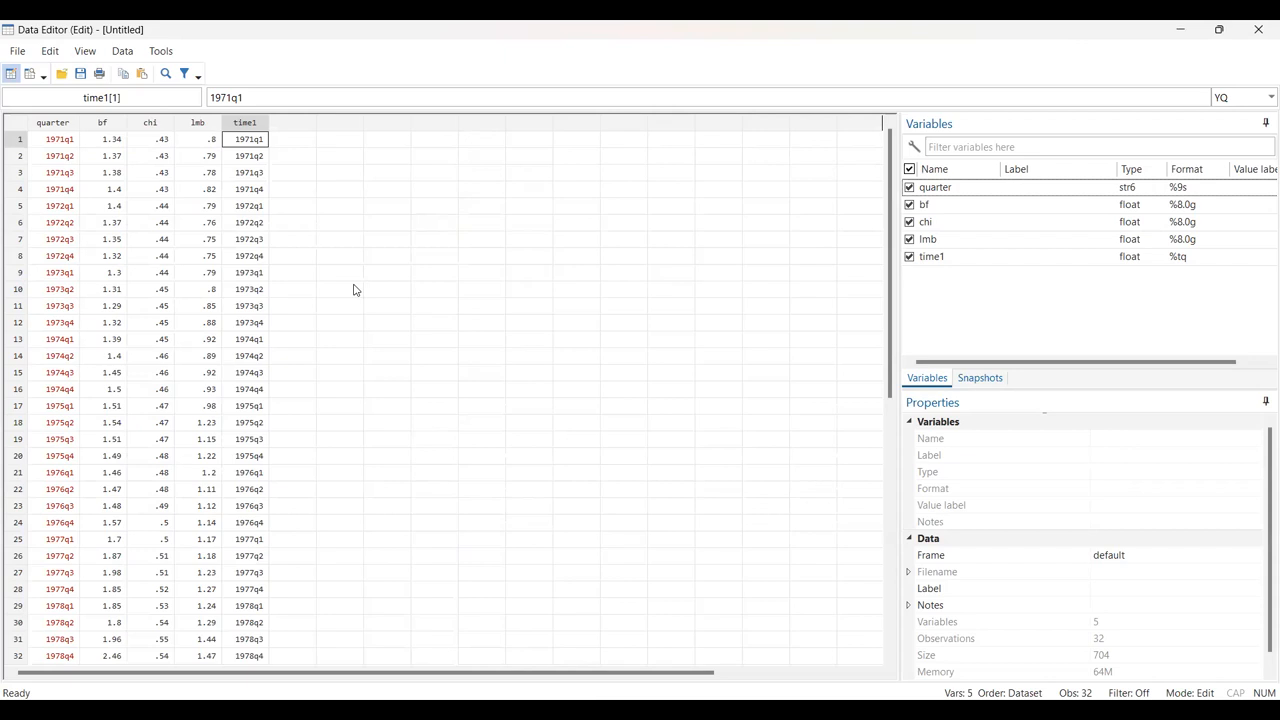
mouse_move(811, 185)
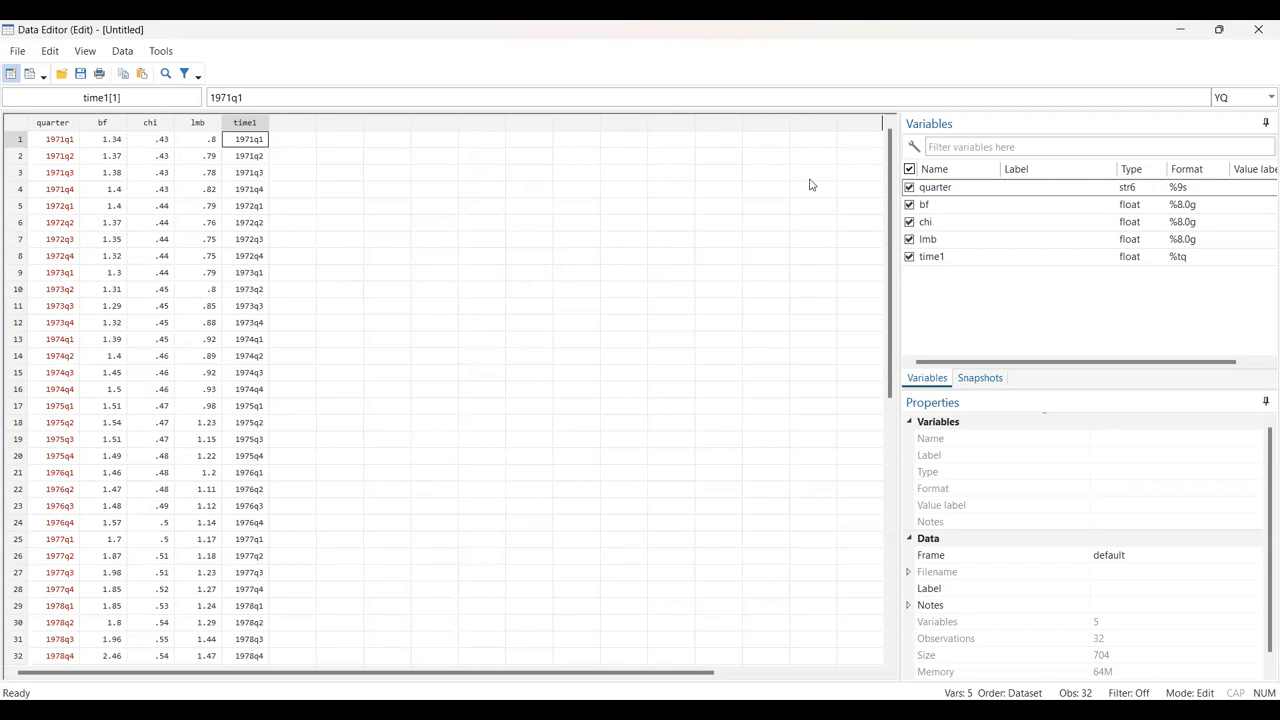
mouse_move(483, 231)
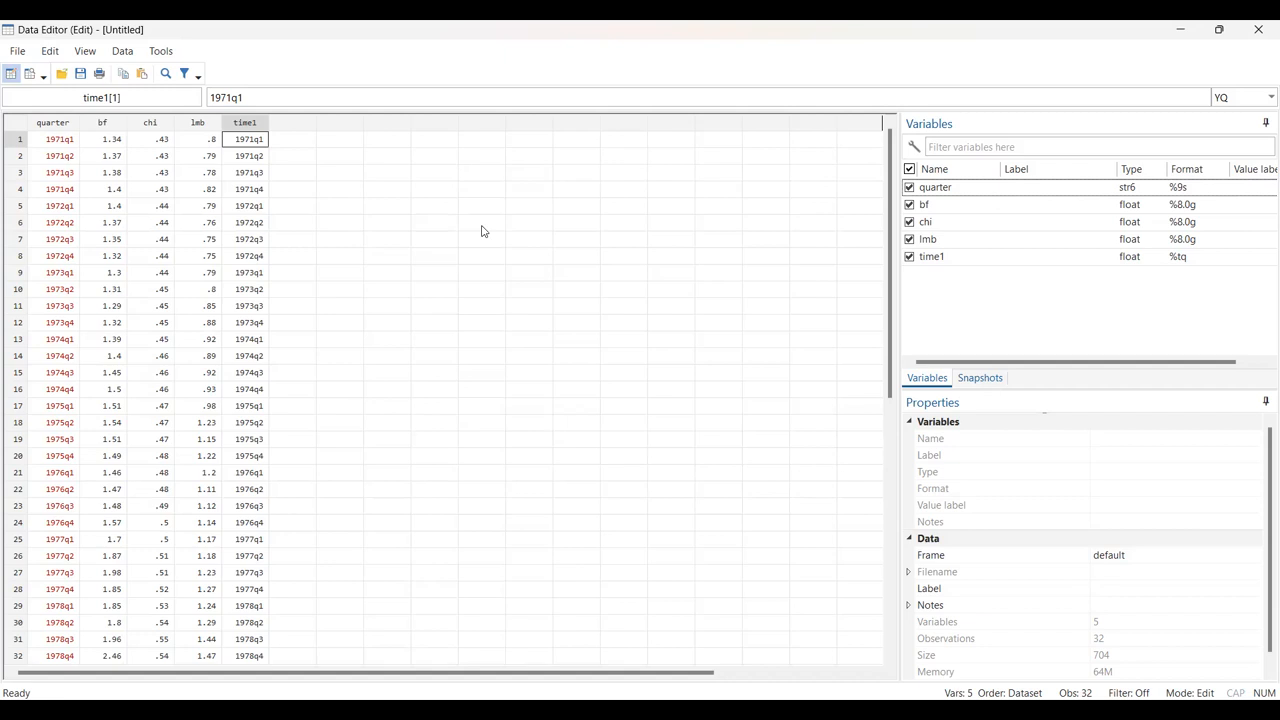
mouse_move(393, 162)
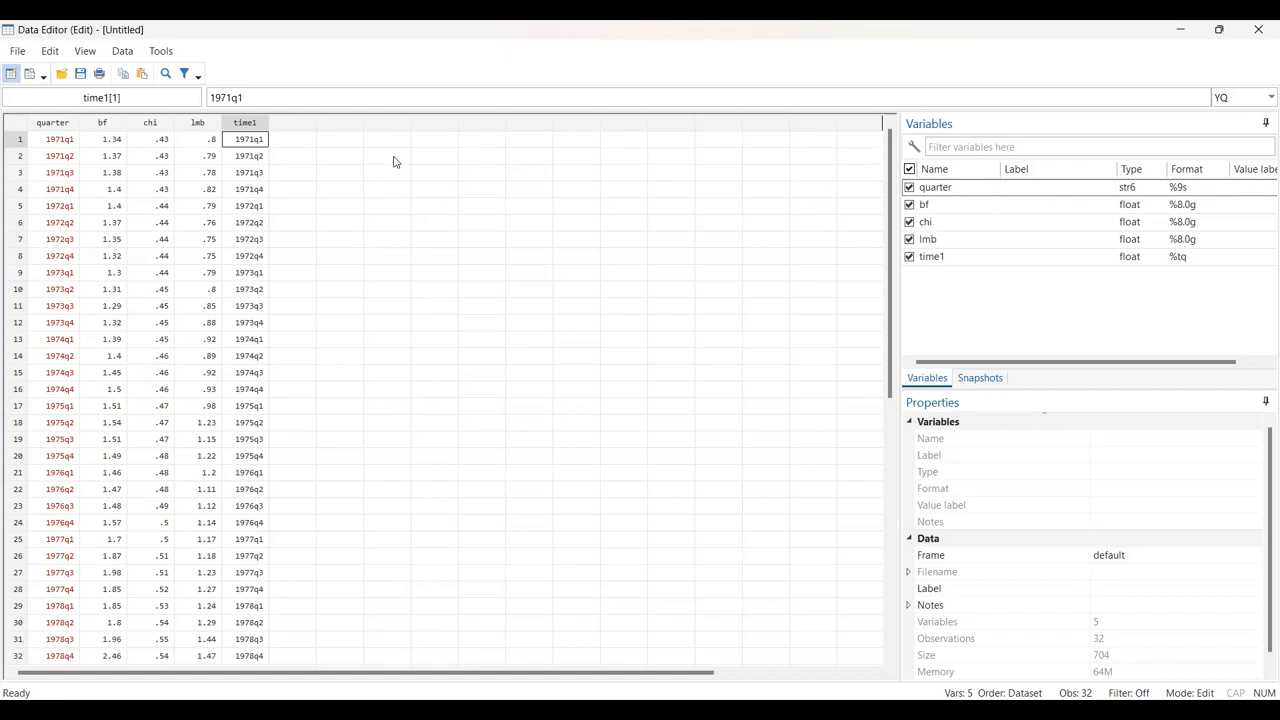